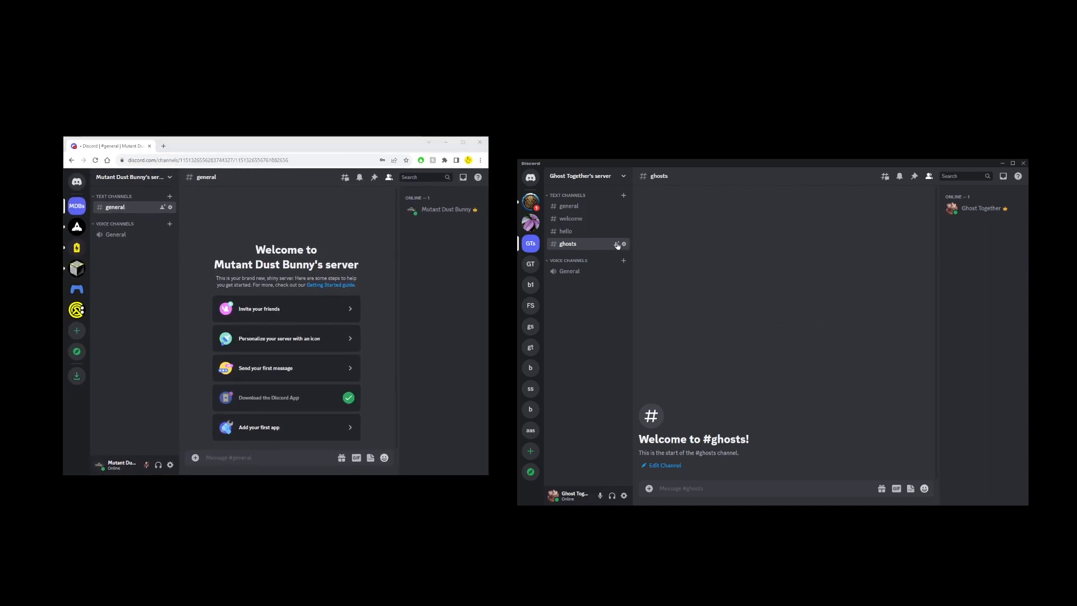
click(616, 243)
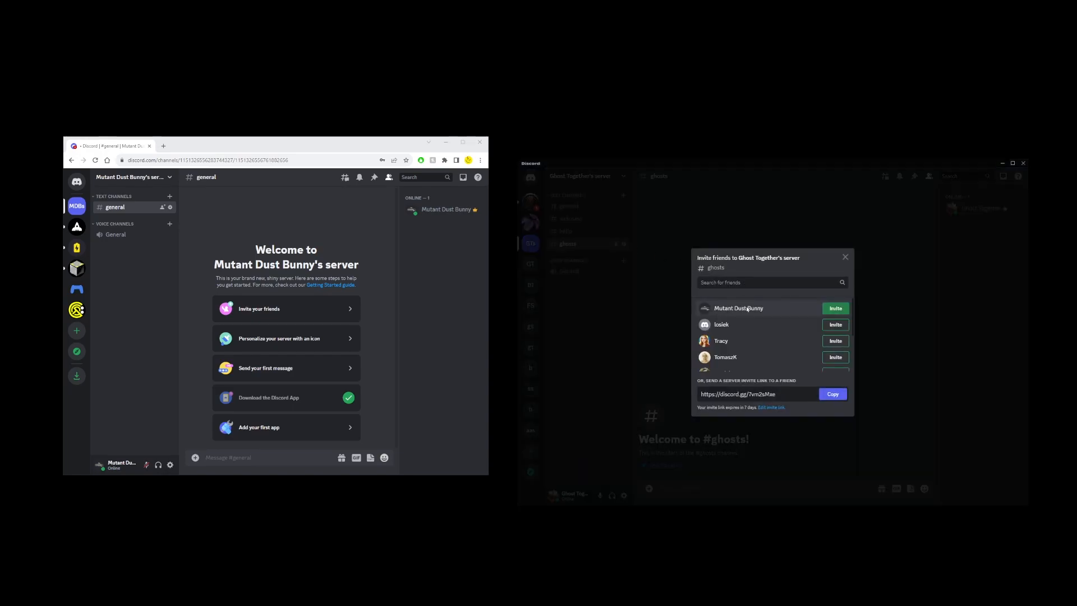
click(835, 307)
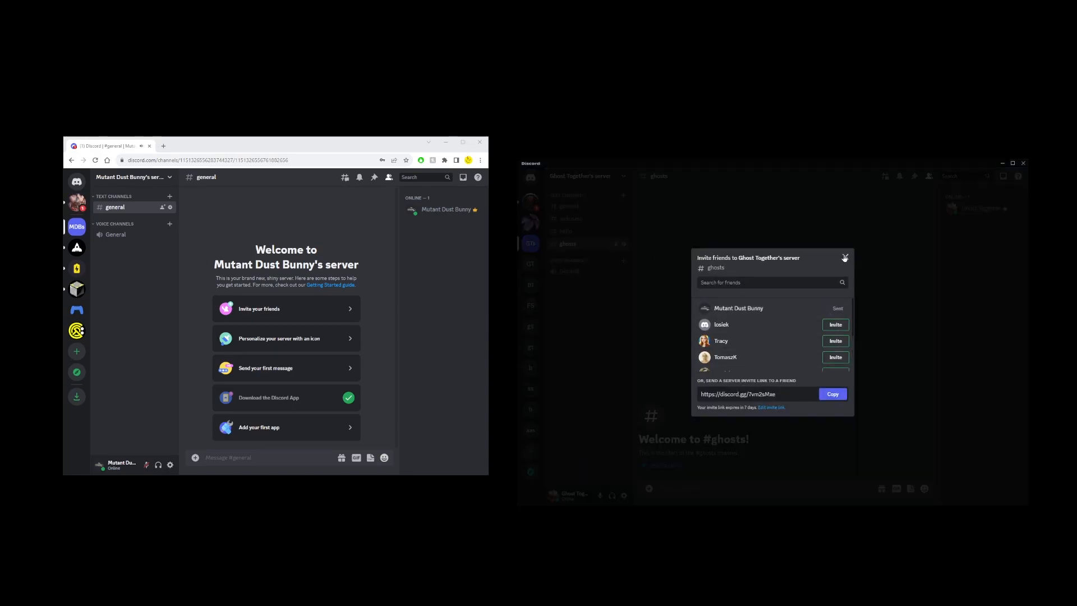
click(845, 258)
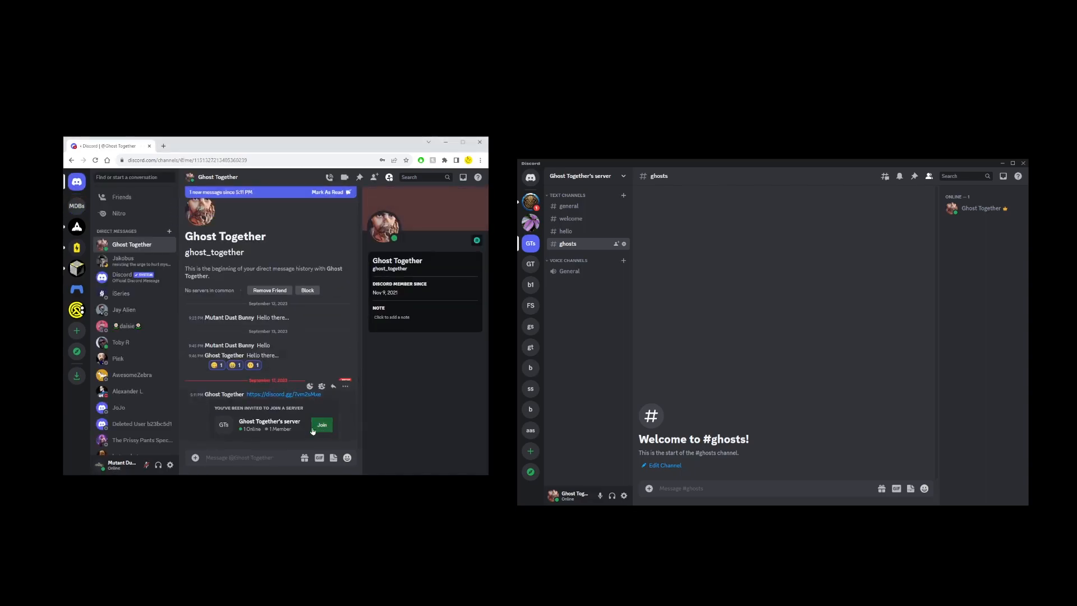
click(321, 424)
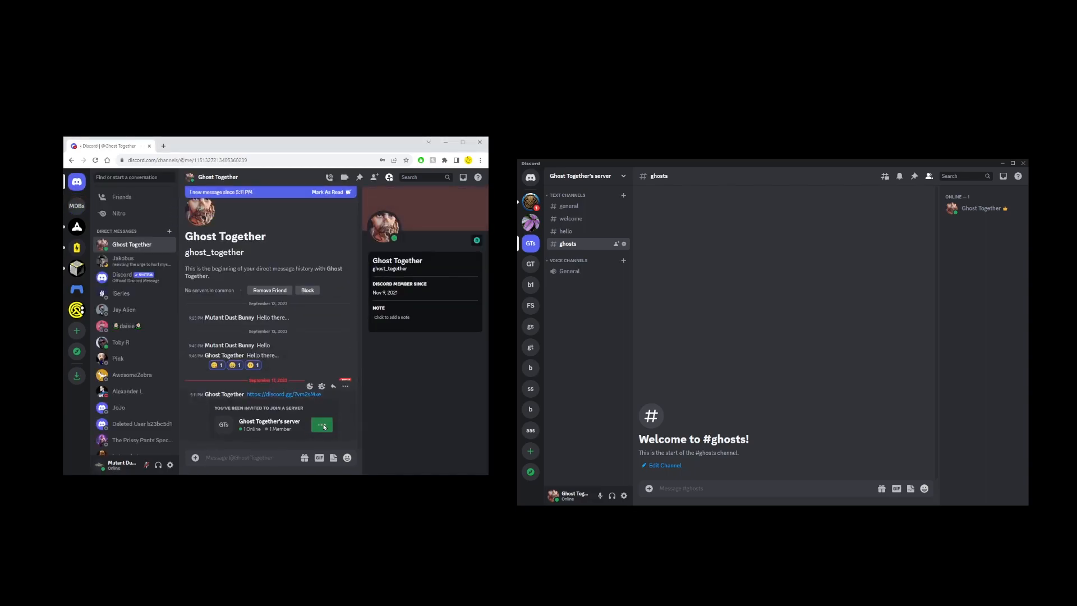
click(322, 425)
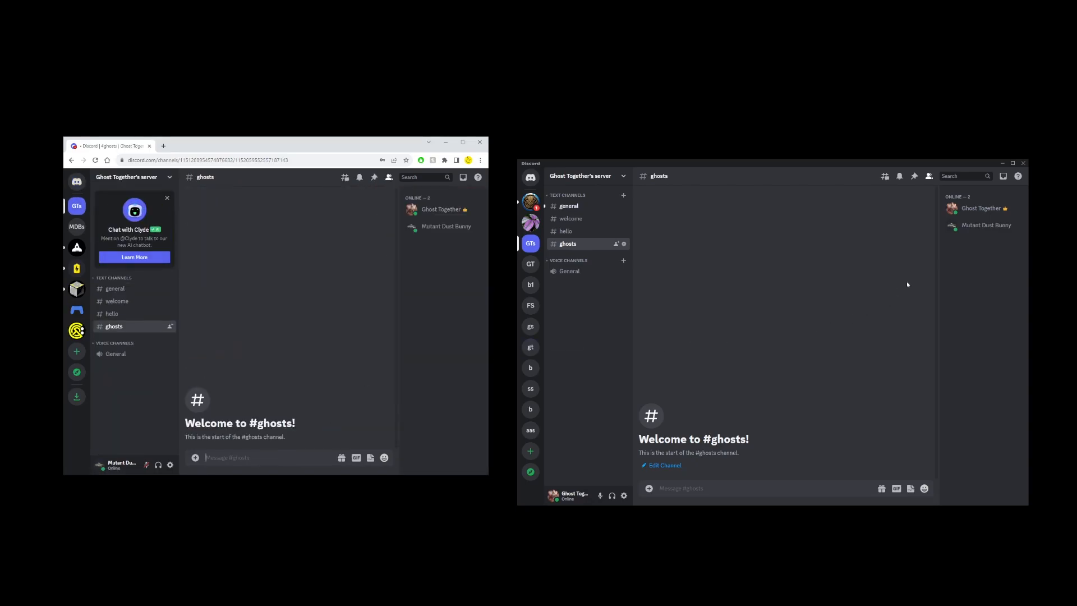
mouse_move(978, 222)
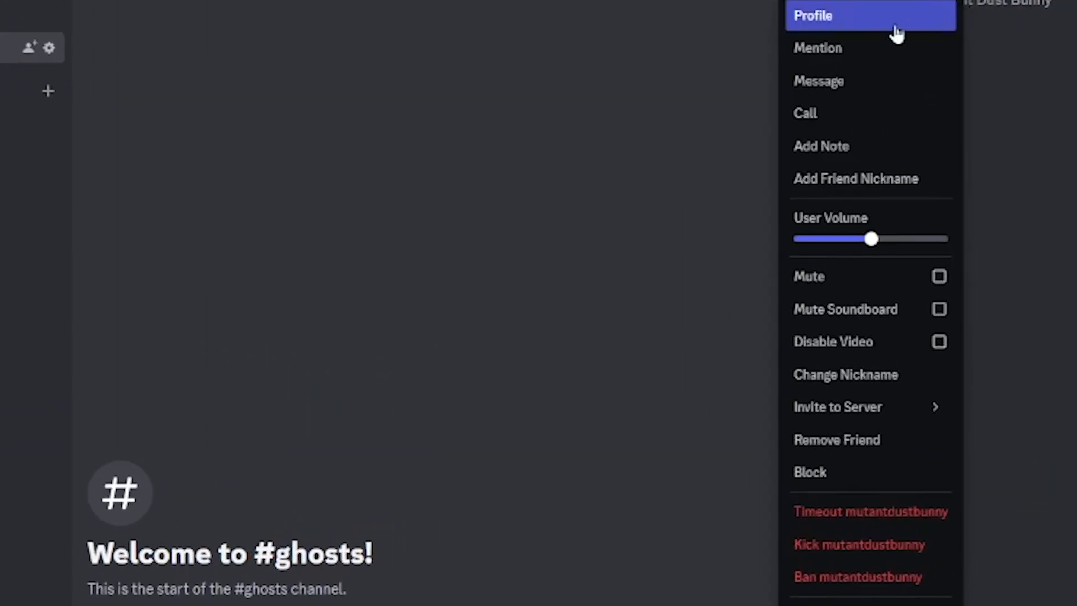
mouse_move(854, 284)
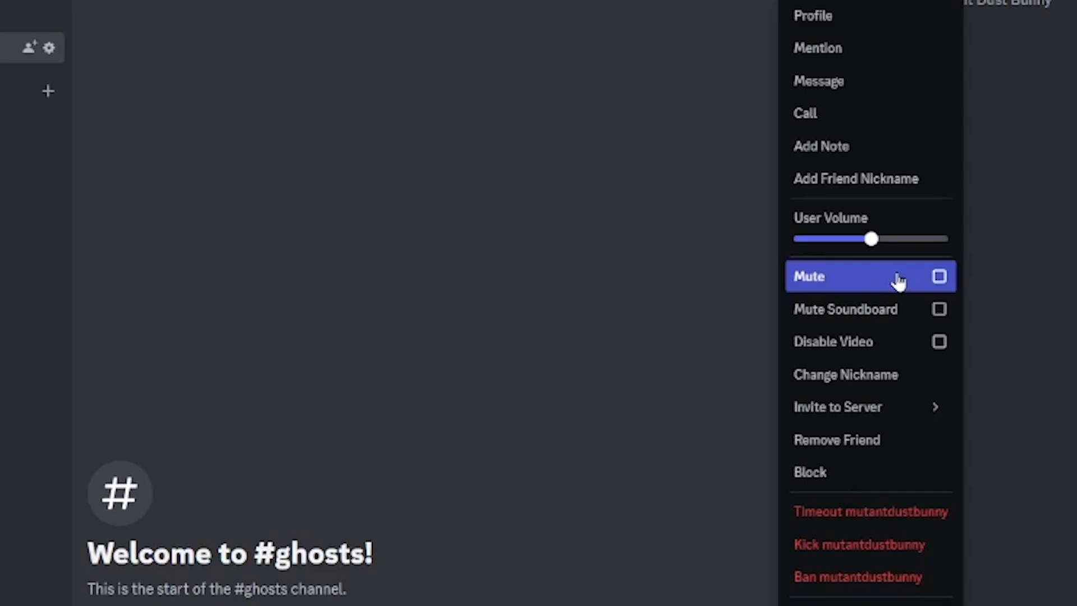
mouse_move(848, 358)
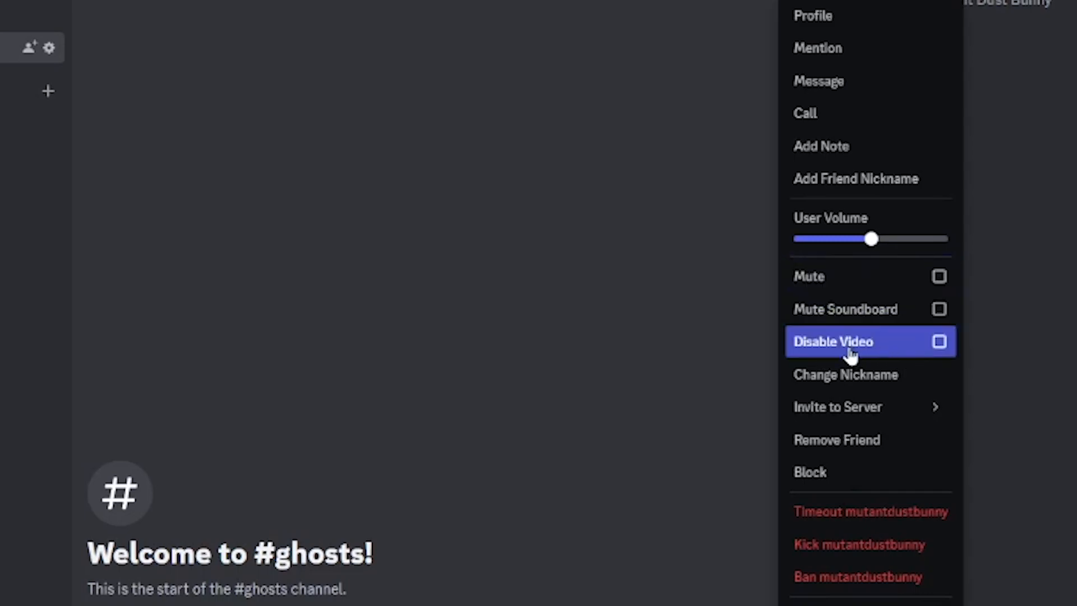
mouse_move(873, 476)
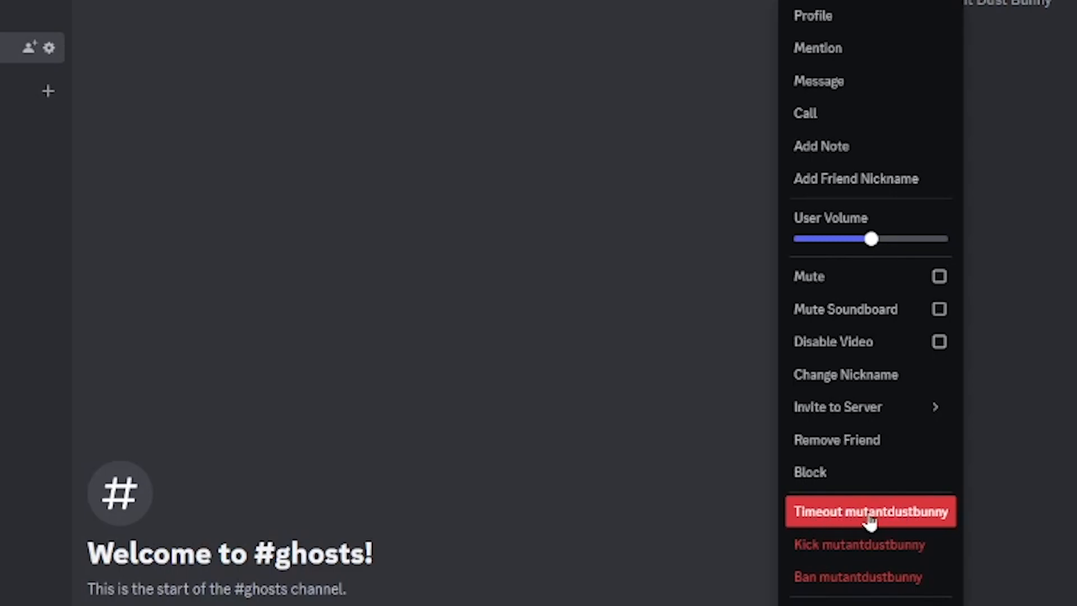
mouse_move(896, 559)
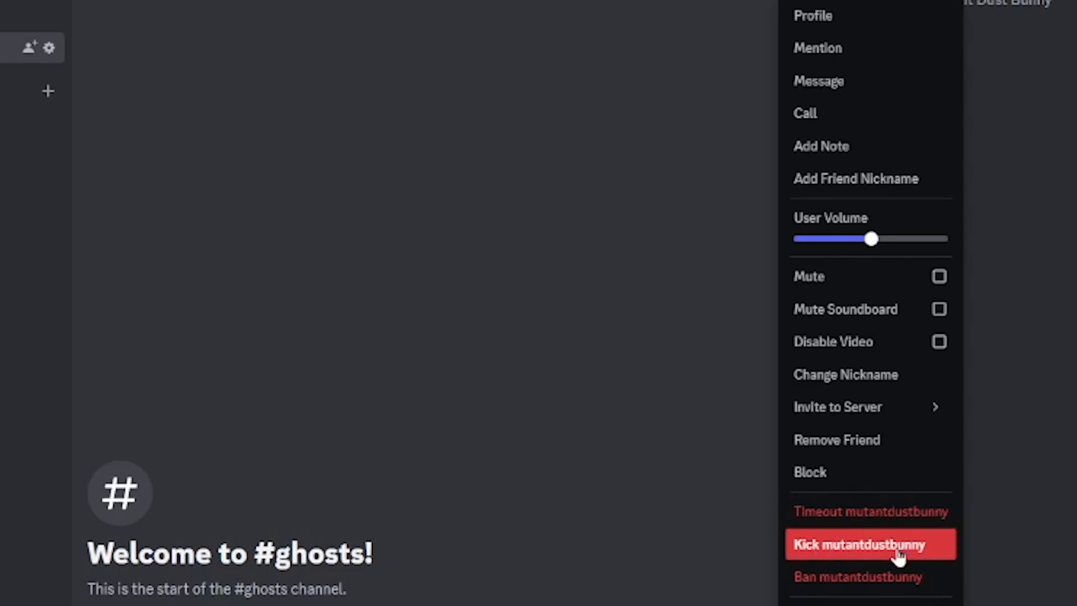
mouse_move(890, 592)
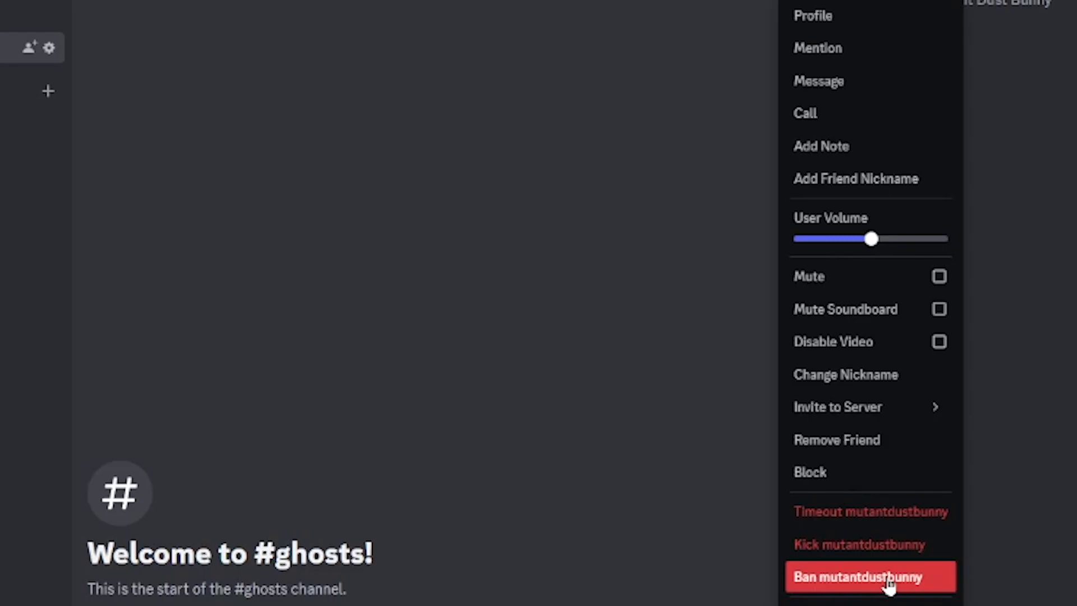
click(869, 576)
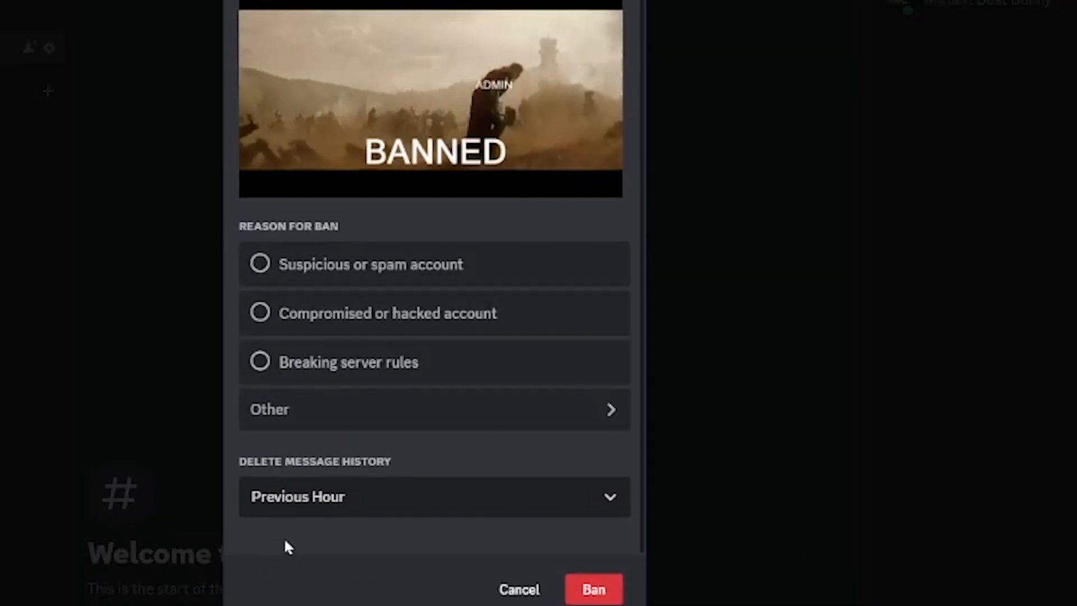
click(432, 497)
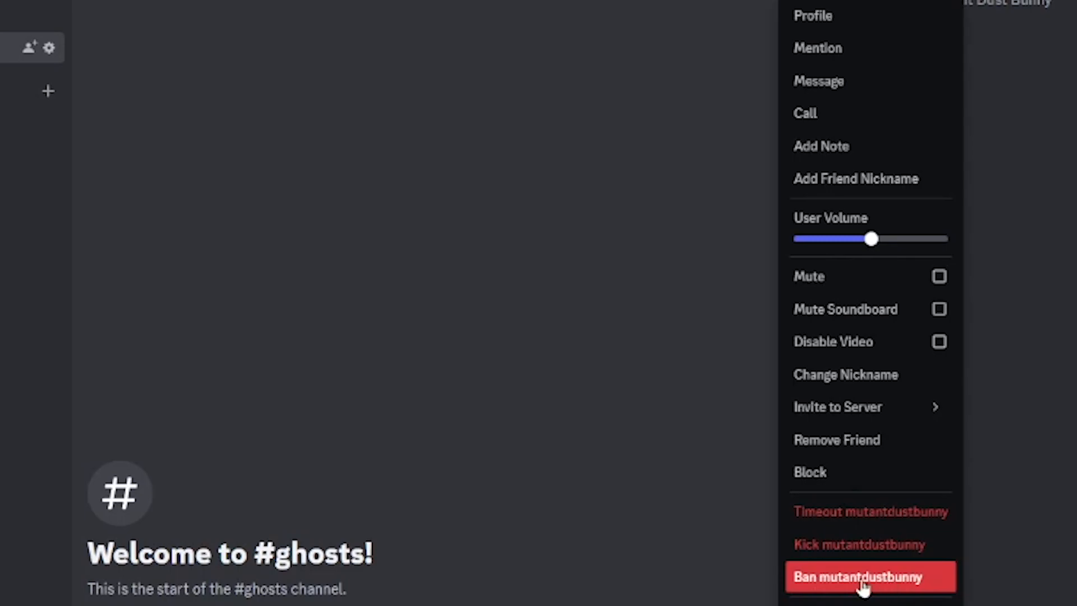
mouse_move(893, 595)
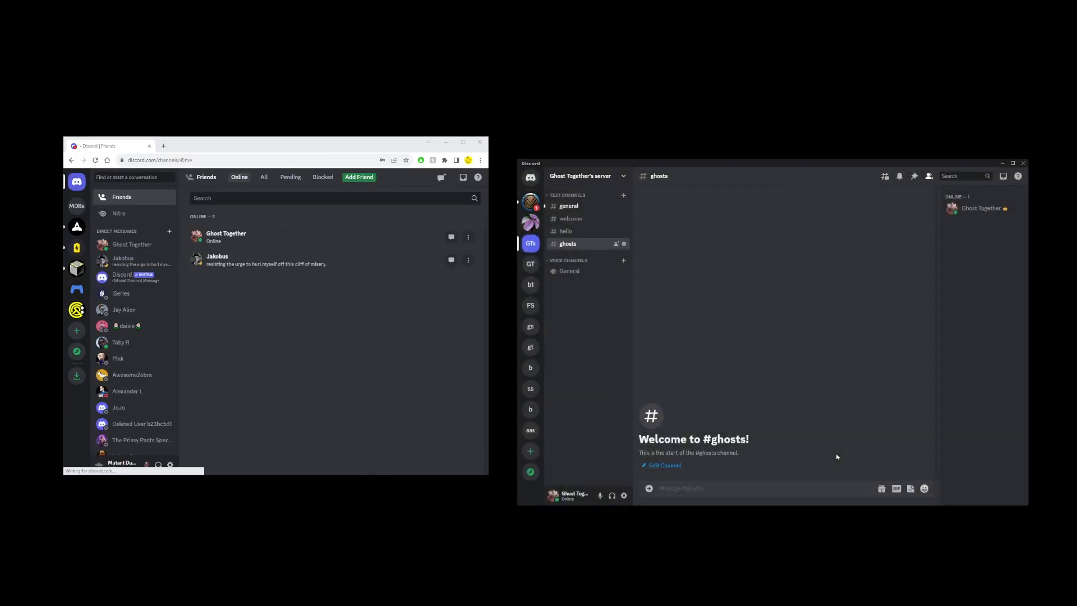
Open Ghost Together's Server Settings from the server name dropdown
click(588, 175)
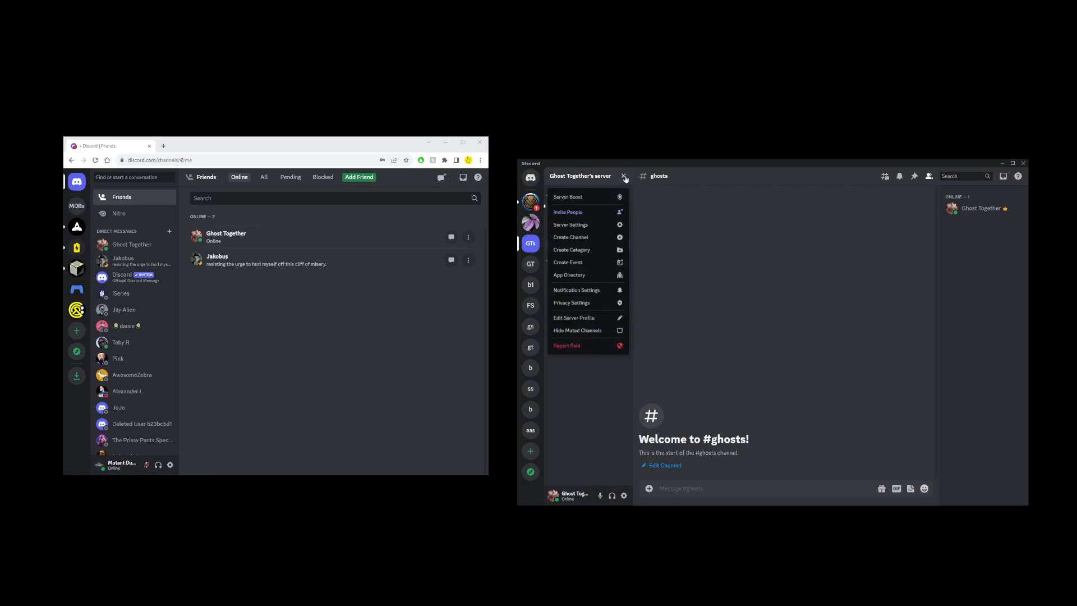
mouse_move(586, 220)
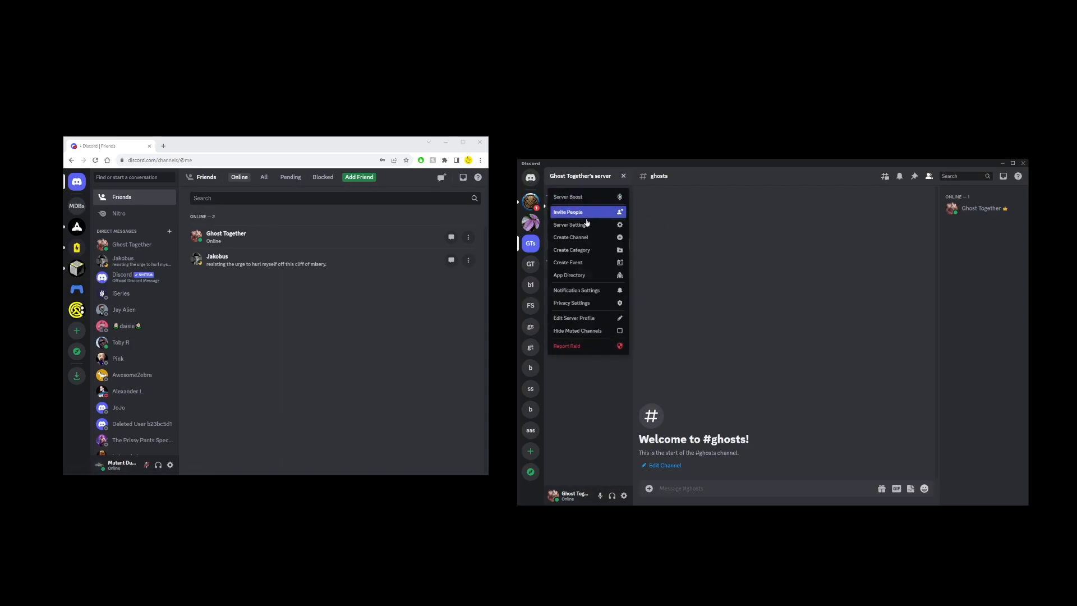
click(571, 225)
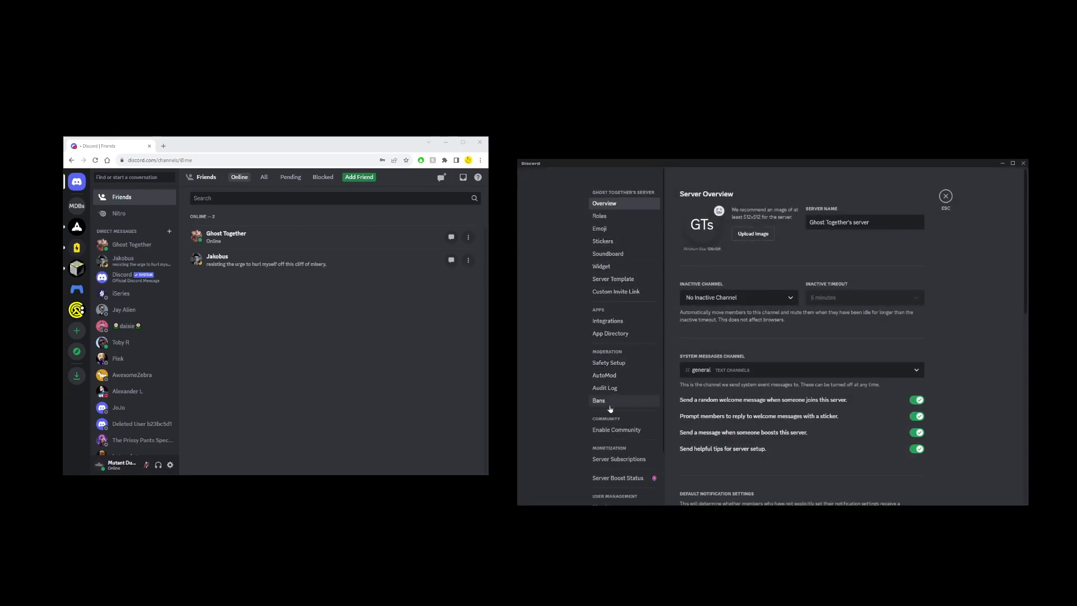
click(599, 401)
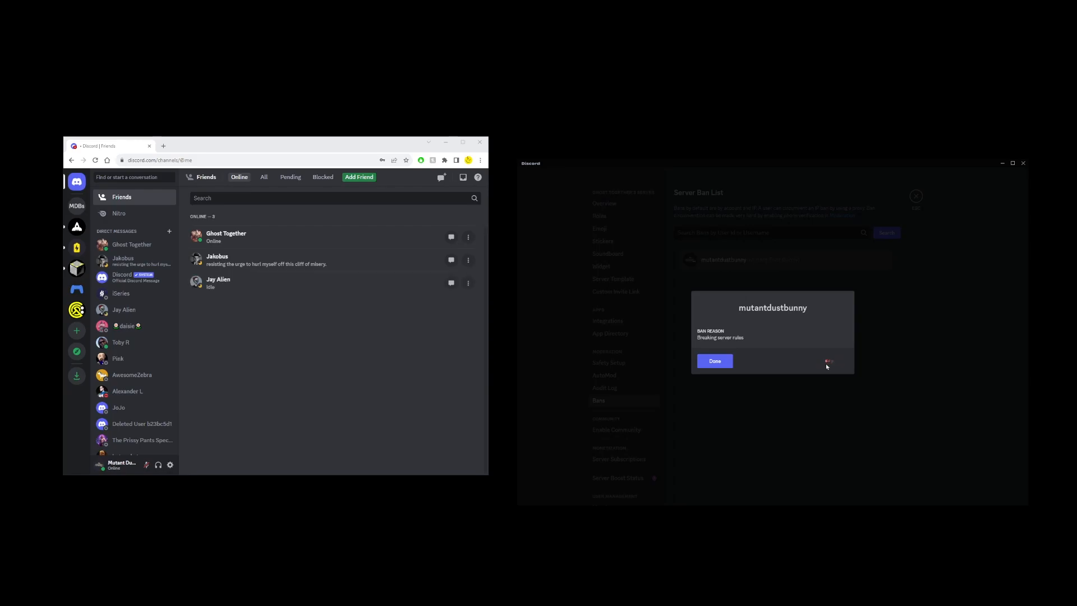
click(714, 362)
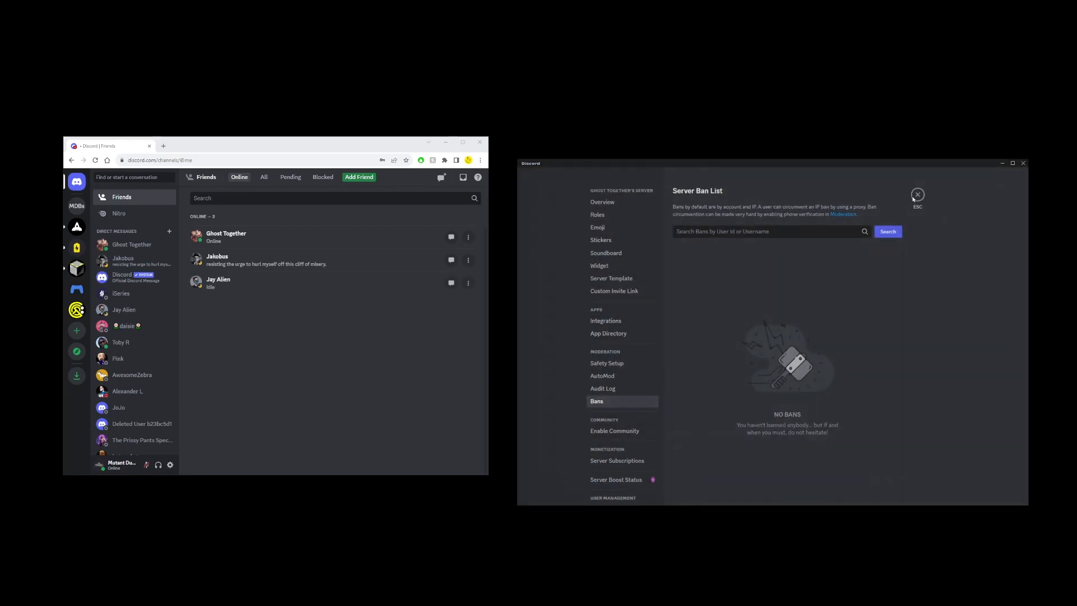
click(918, 194)
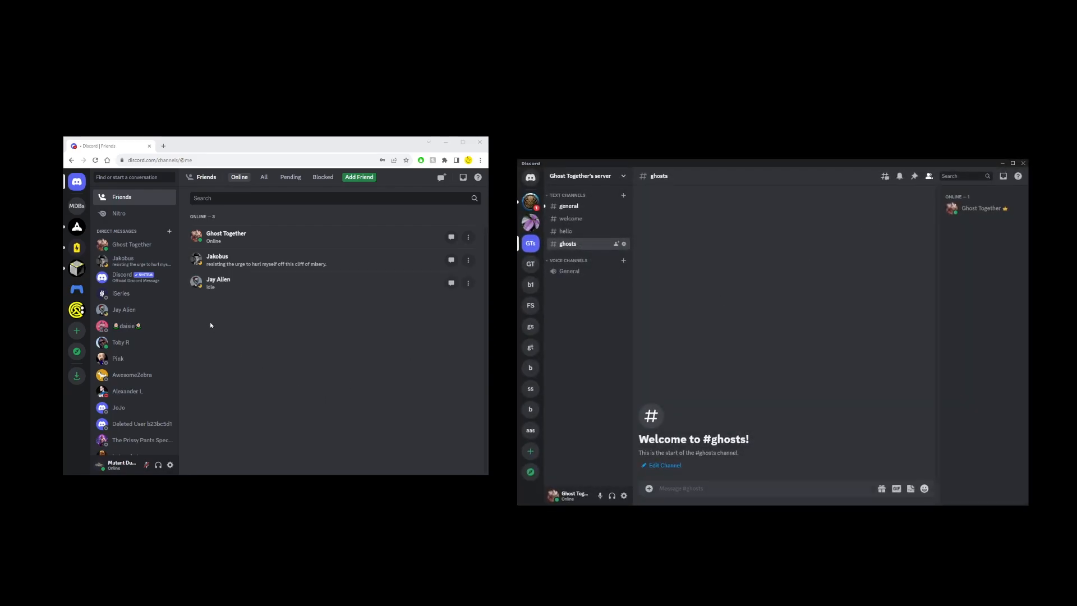
mouse_move(231, 328)
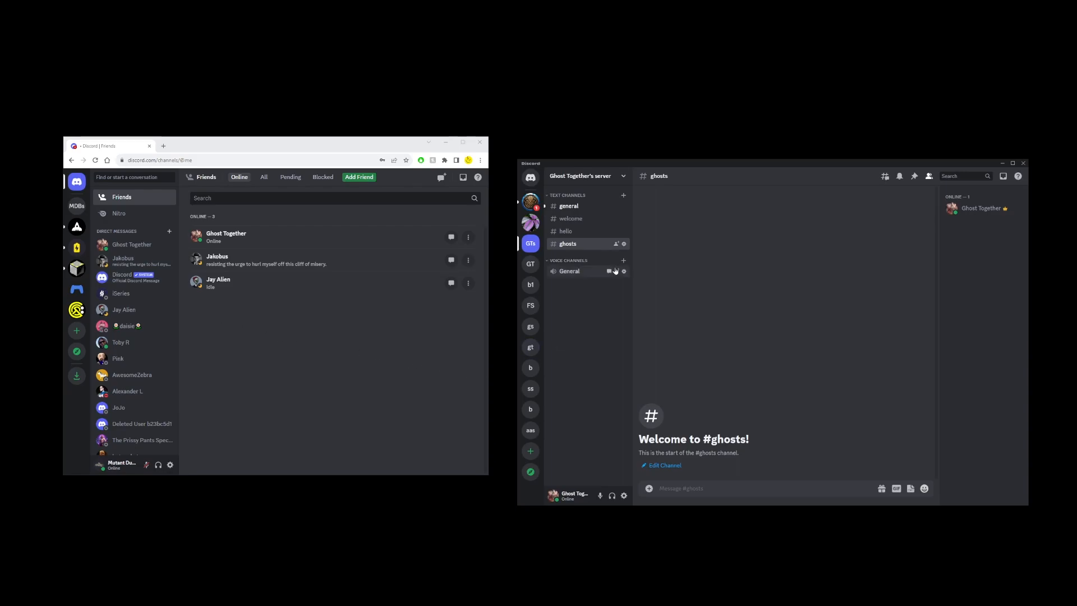
mouse_move(609, 271)
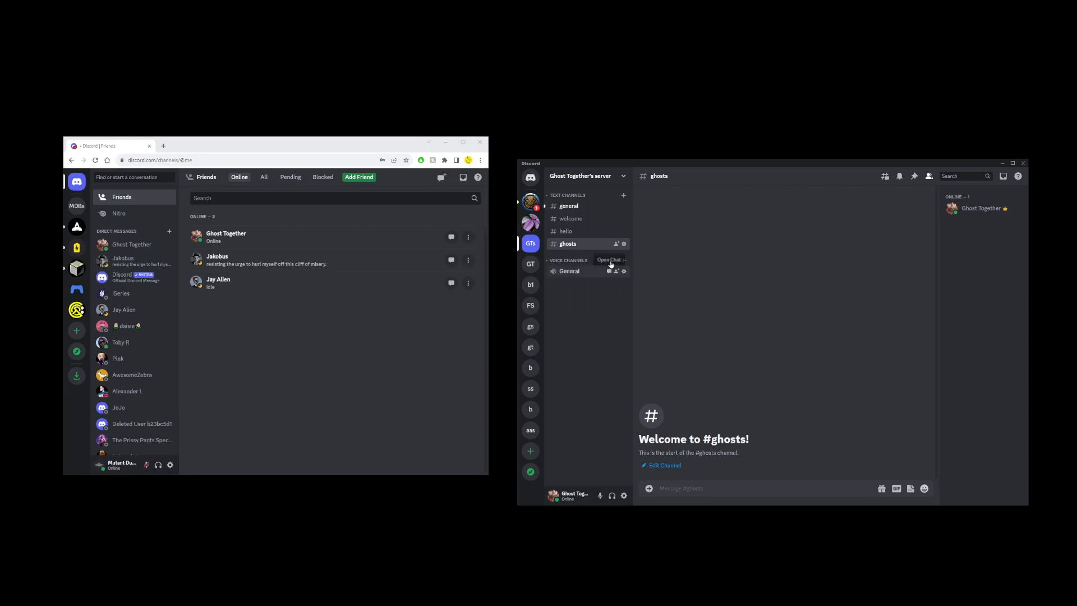
Bring up the Invite friends dialog from the General voice channel
click(615, 244)
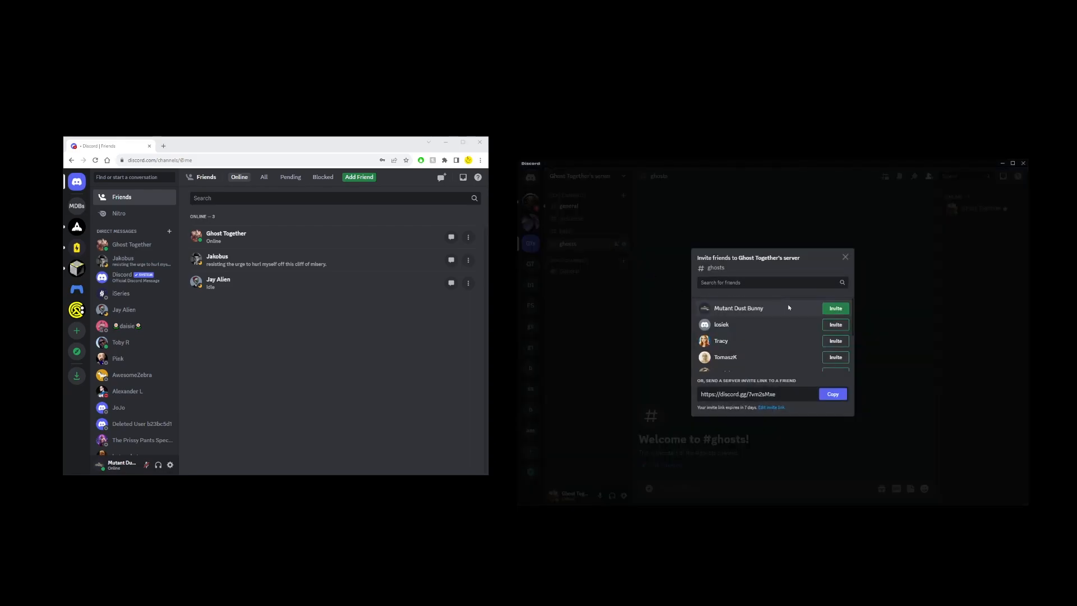